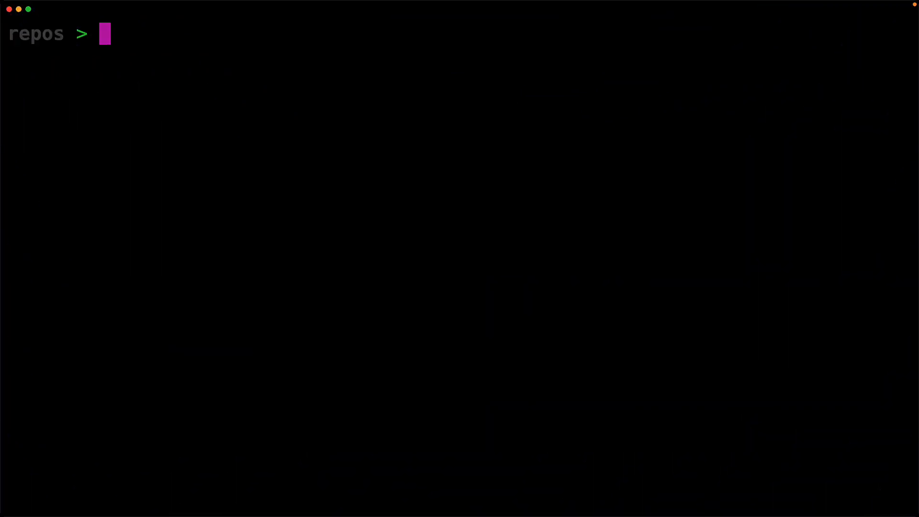
Run npx create-next-app demo-next-tailwind --typescript, then cd into the new project folder.
text(npx creat)
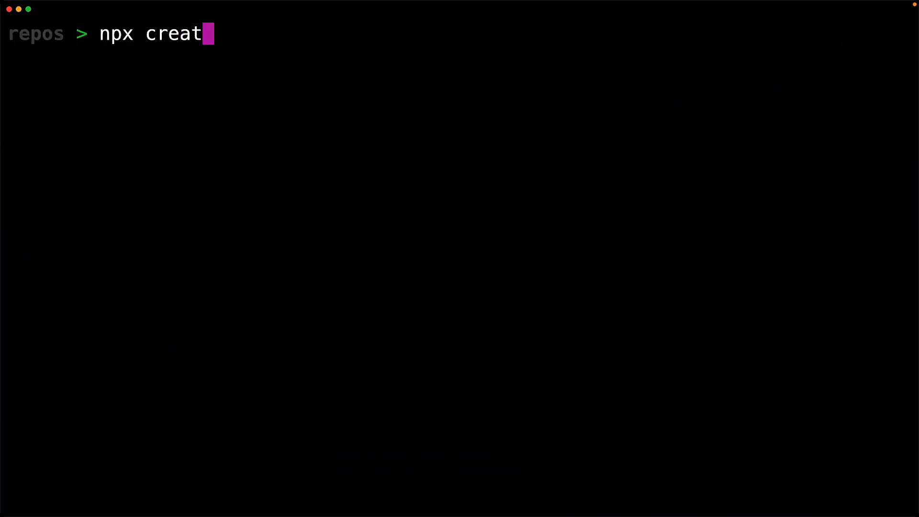
text(e-next-app dem)
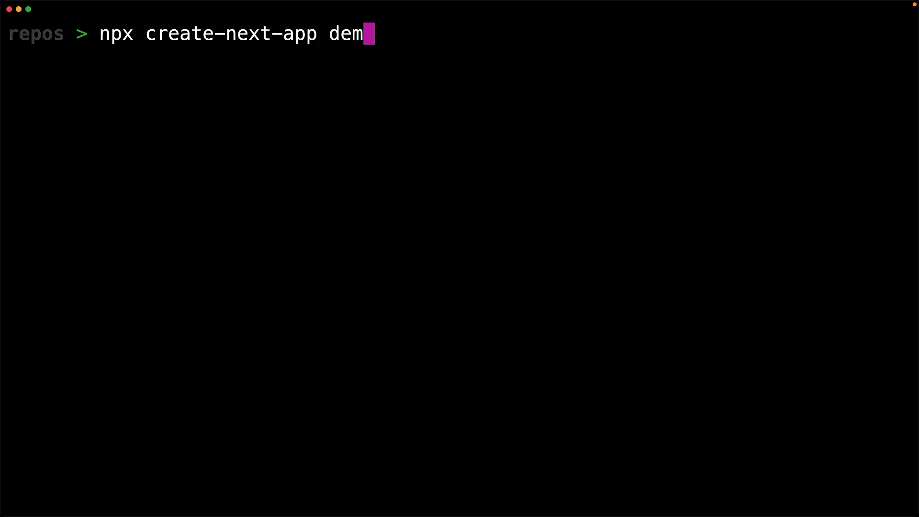
text(o-next-tailw)
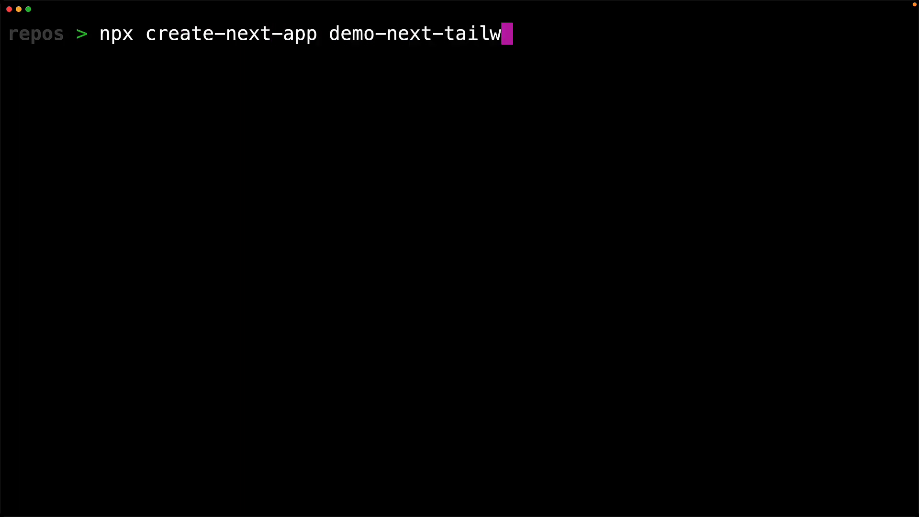
text(ind --typescript)
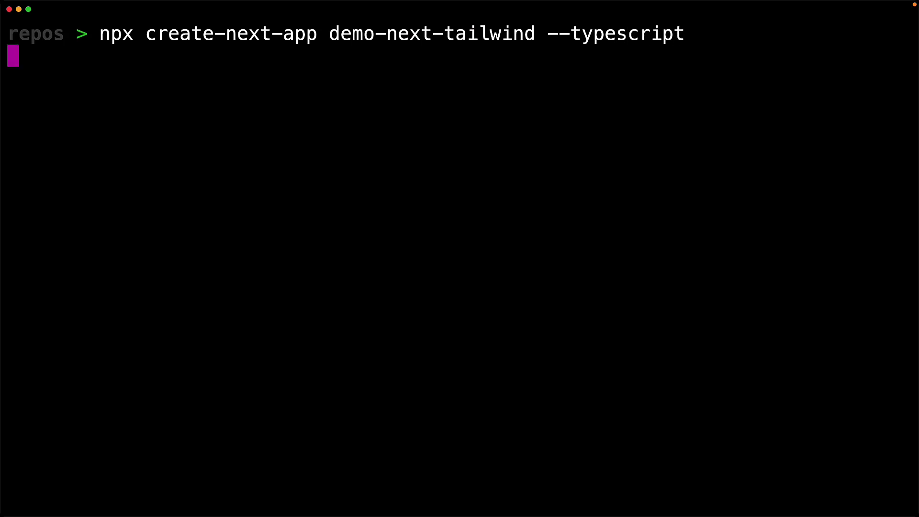
key(Return)
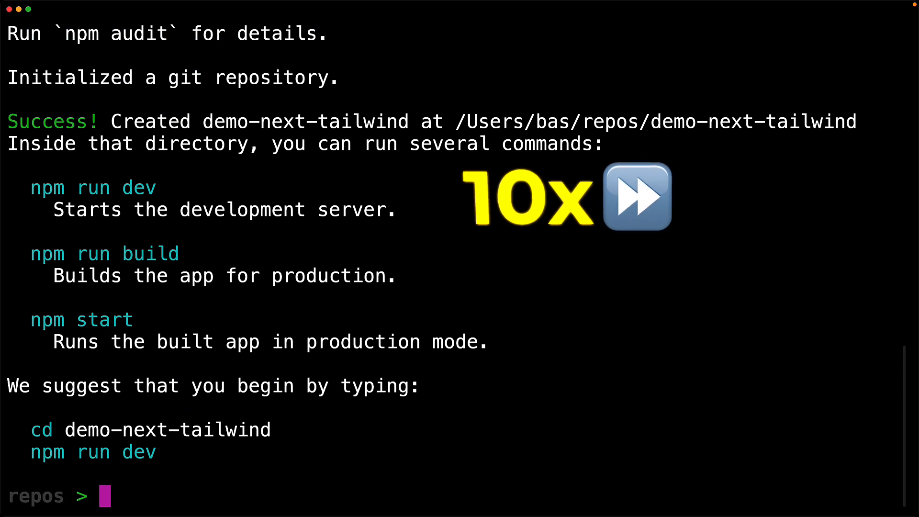
text(cd de)
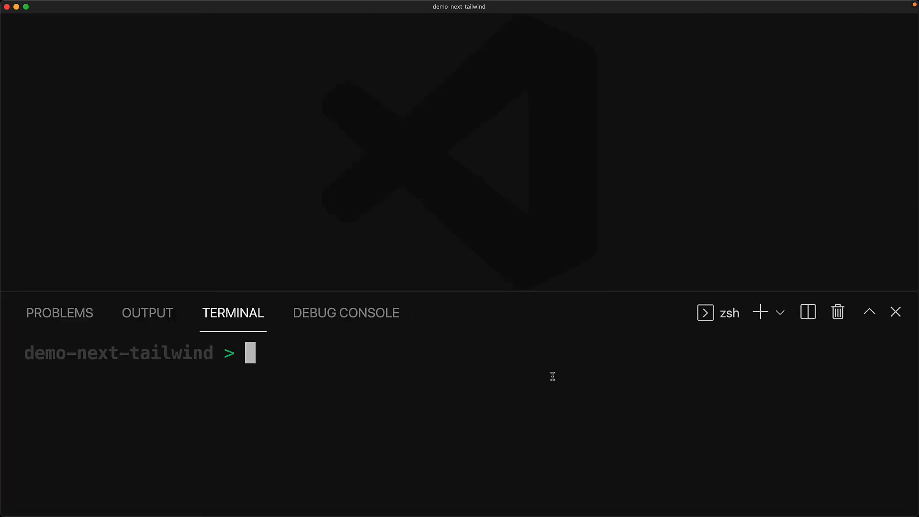
Install tailwindcss, postcss and autoprefixer as dev dependencies with npm install -D.
text(npm install)
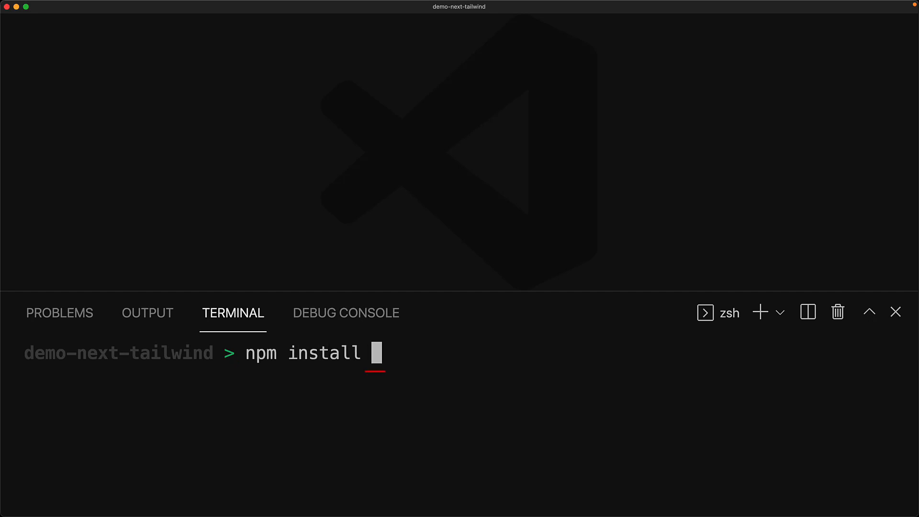
text(-D tailwi)
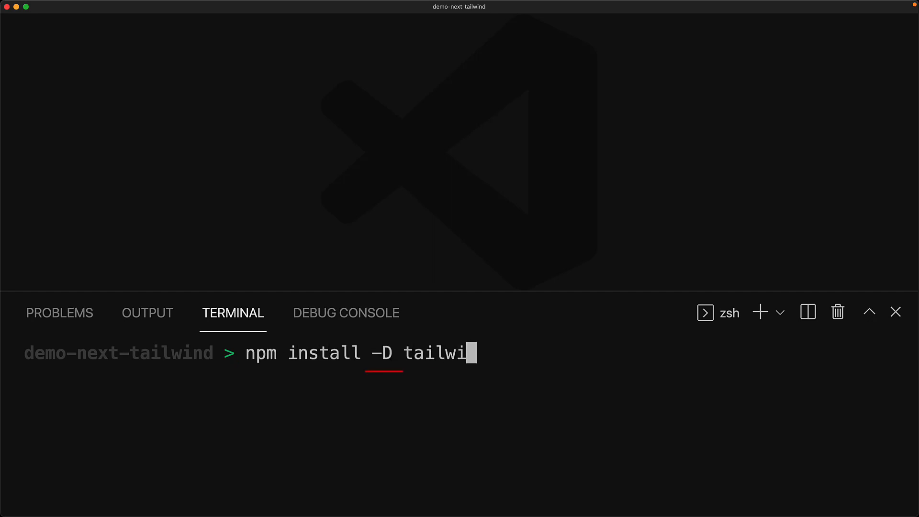
text(ndcss postcss)
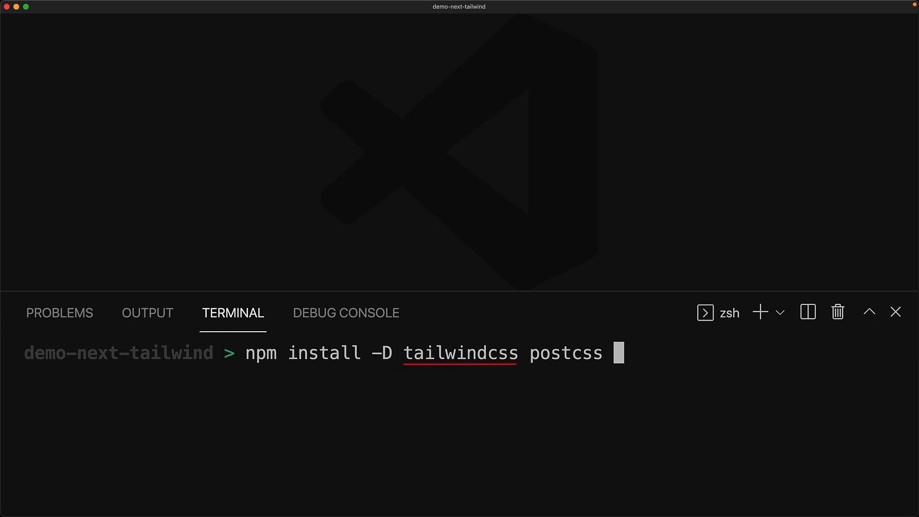
text(autoprefixer)
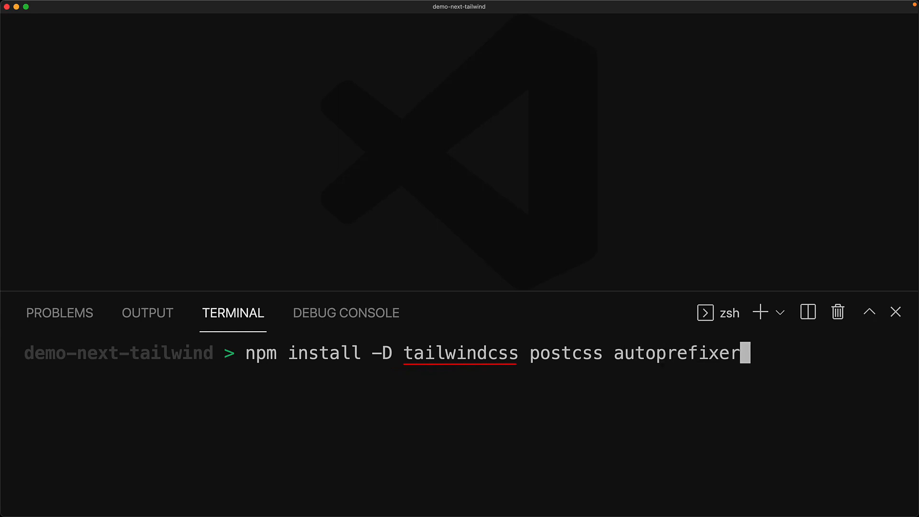
key(Return)
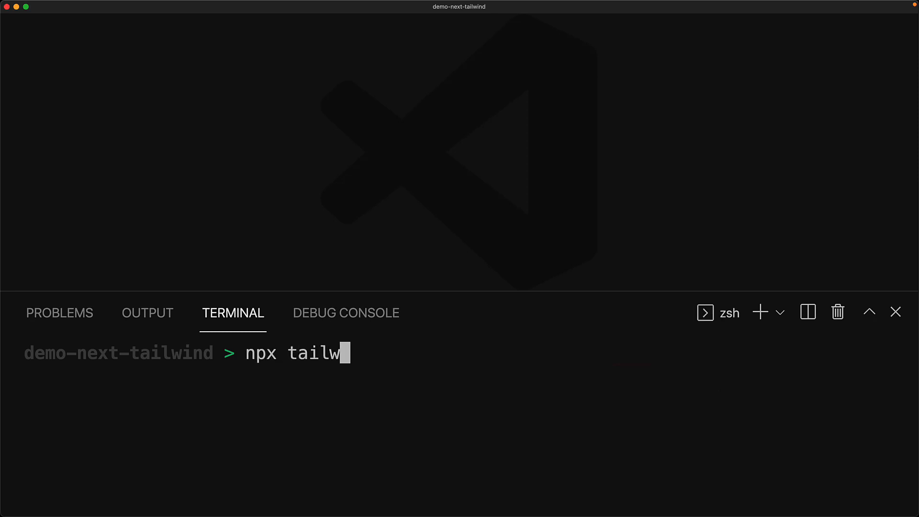
Generate tailwind.config.js and postcss.config.js with npx tailwindcss init -p.
text(indcss init)
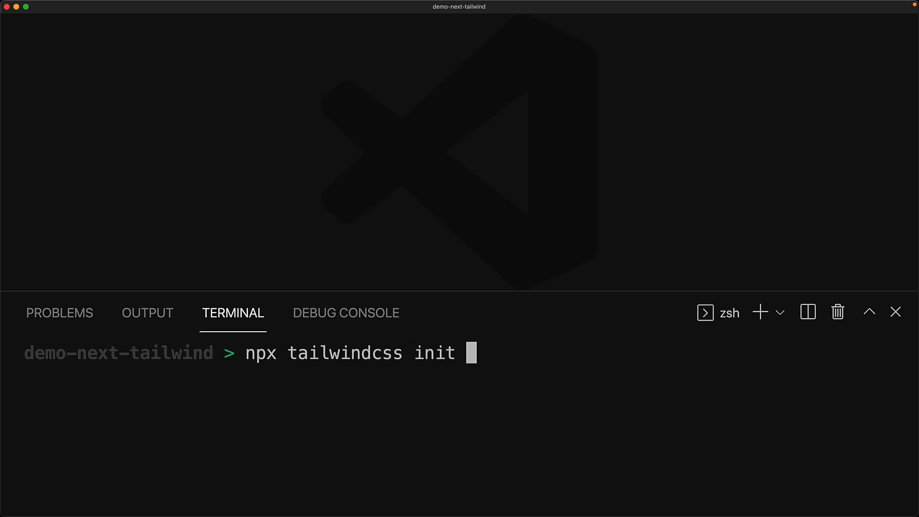
text(-p)
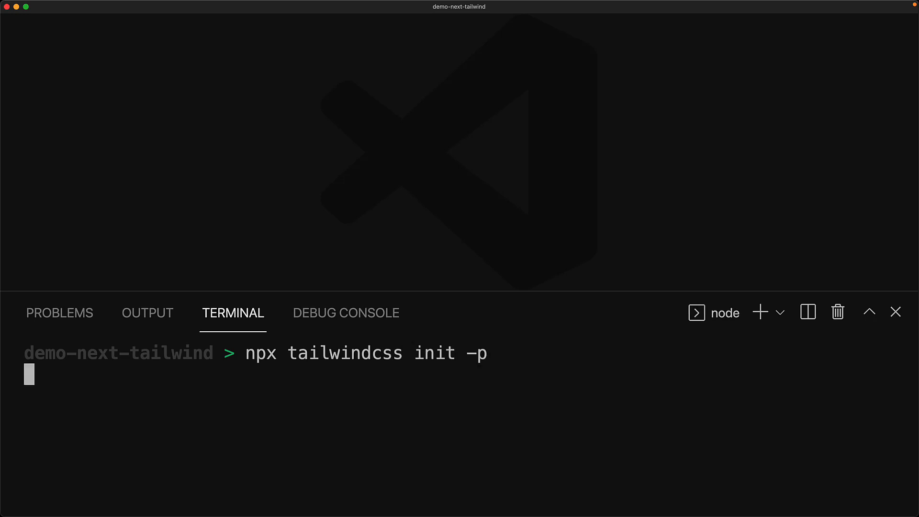
key(Return)
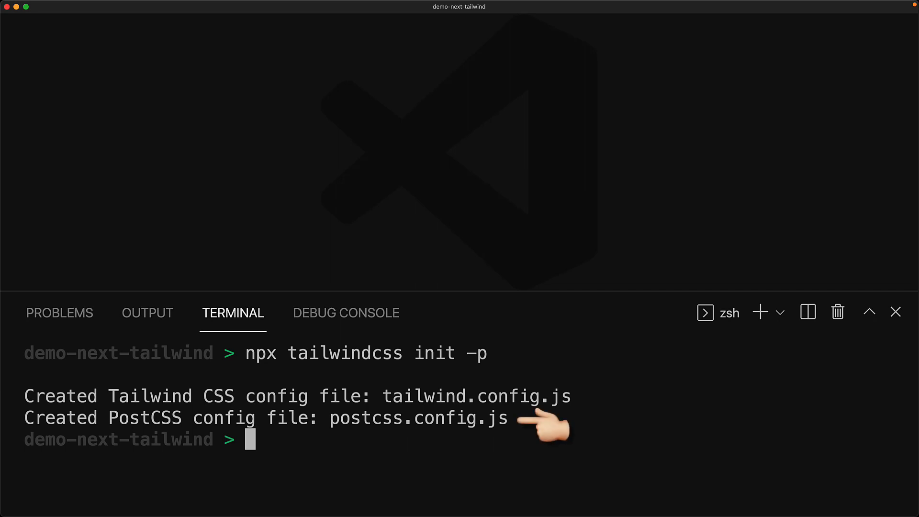
mouse_move(604, 404)
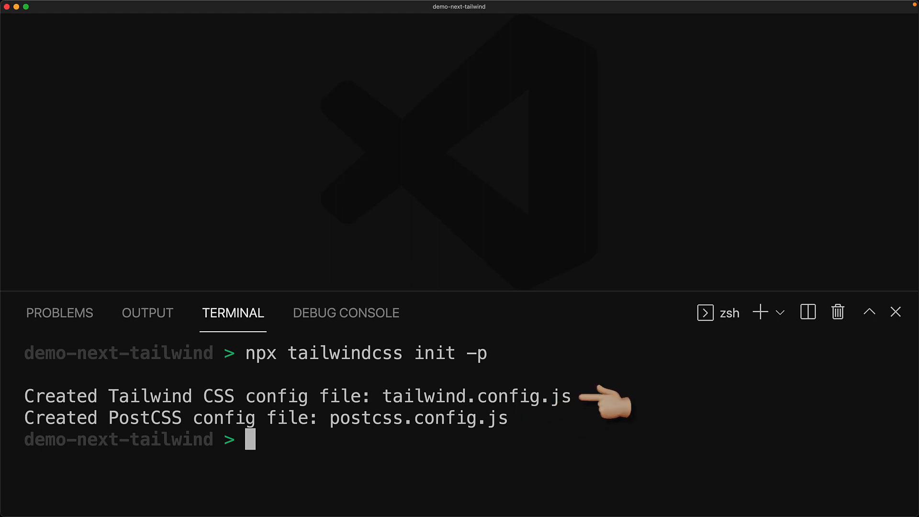
click(94, 356)
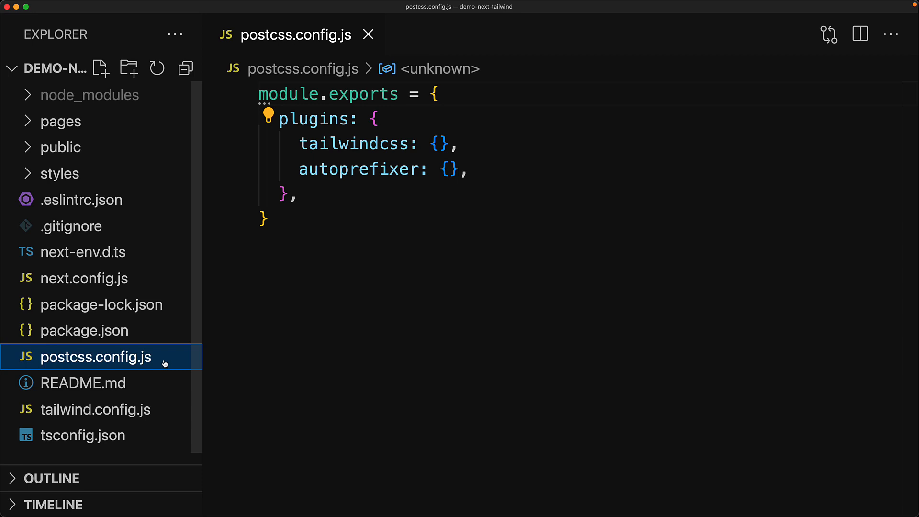
mouse_move(164, 364)
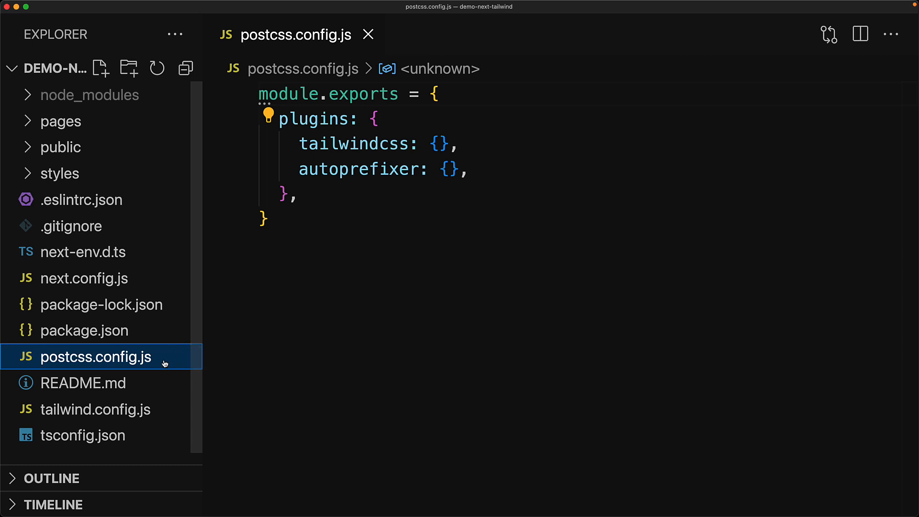
mouse_move(156, 421)
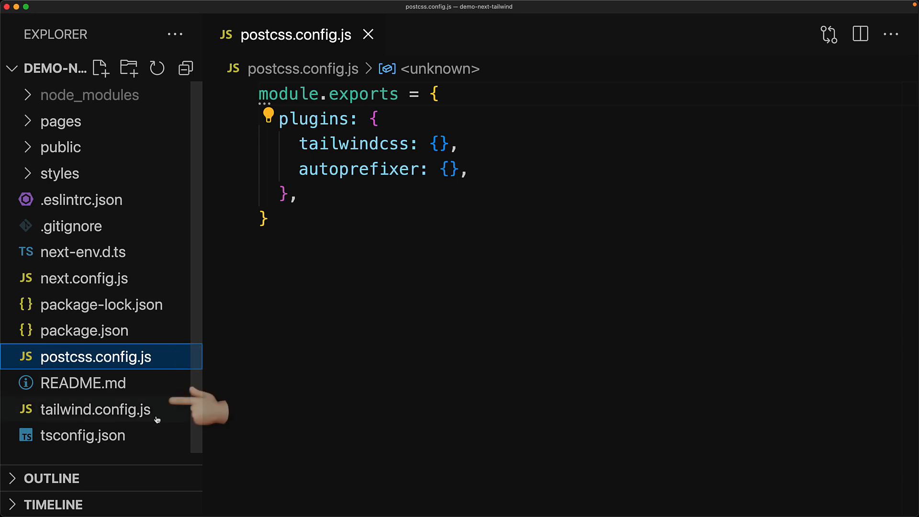
Add ./pages/**/*.{js,ts,jsx,tsx} and ./components/**/*.{js,ts,jsx,tsx} to the Tailwind content array.
click(96, 409)
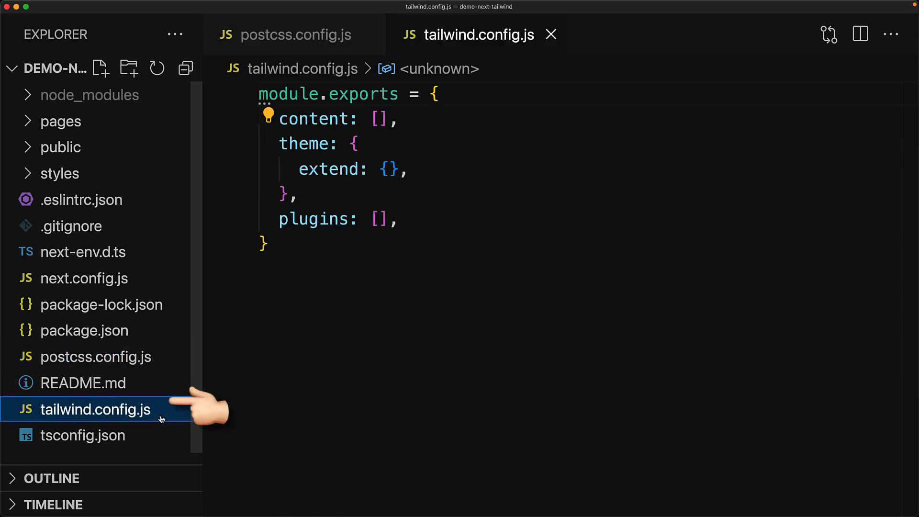
mouse_move(160, 419)
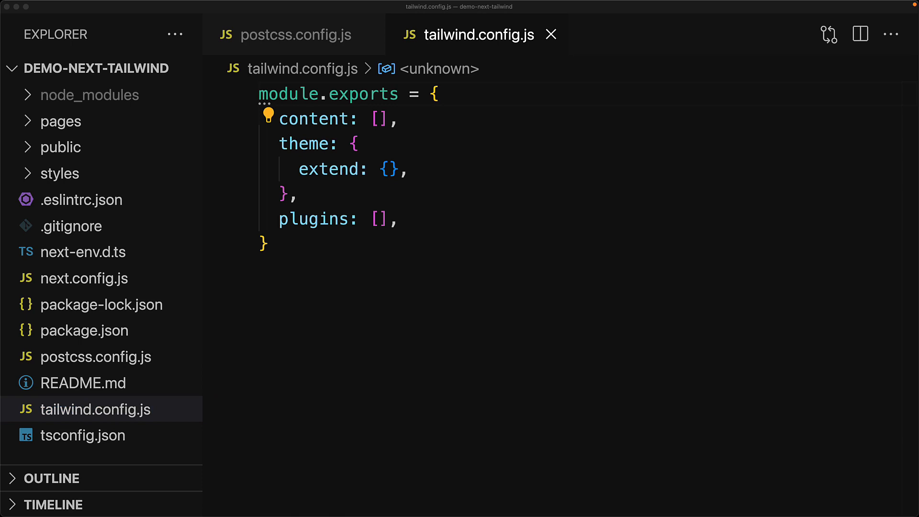
text("./pages/")
text("./components/**/*.{js,ts,jsx,tsx}",)
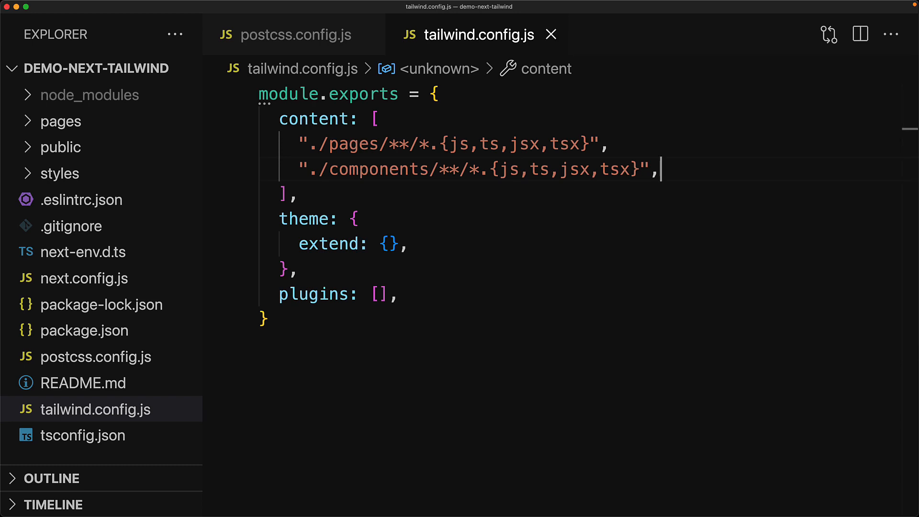
click(60, 173)
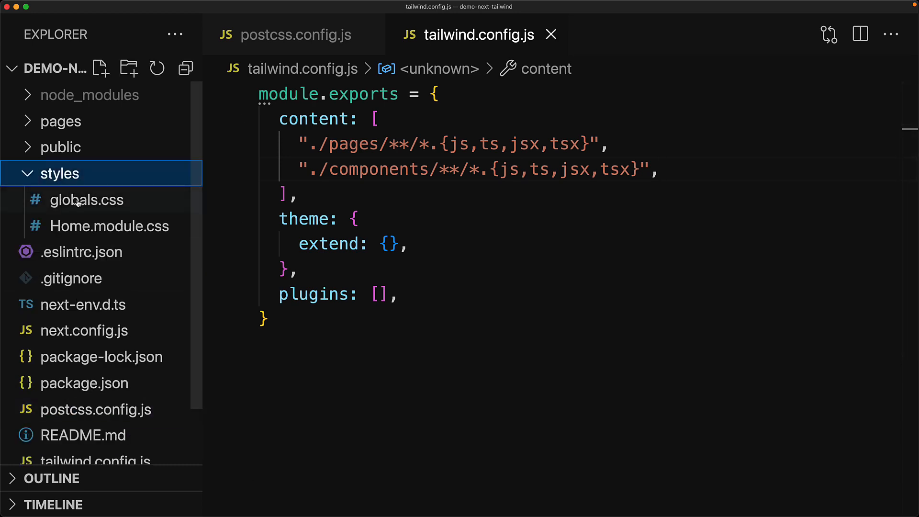
click(87, 200)
text(@tailwi)
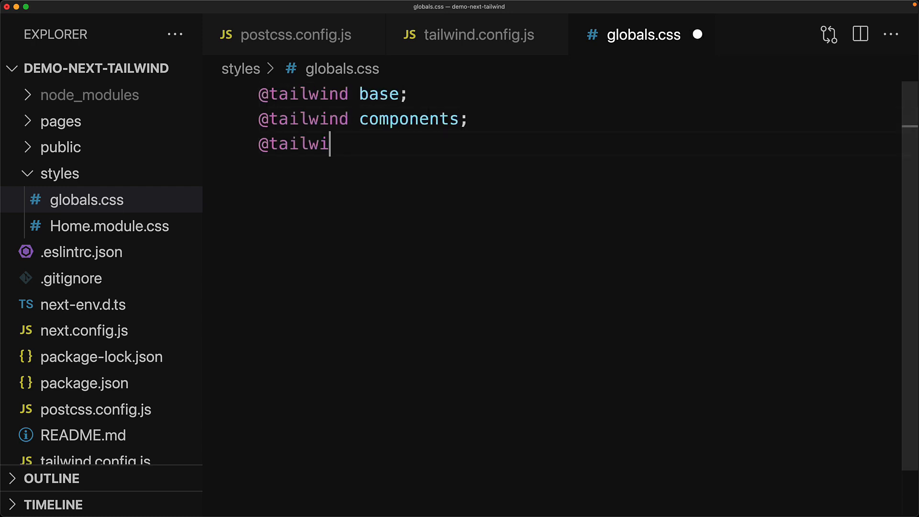
text(nd utilities;)
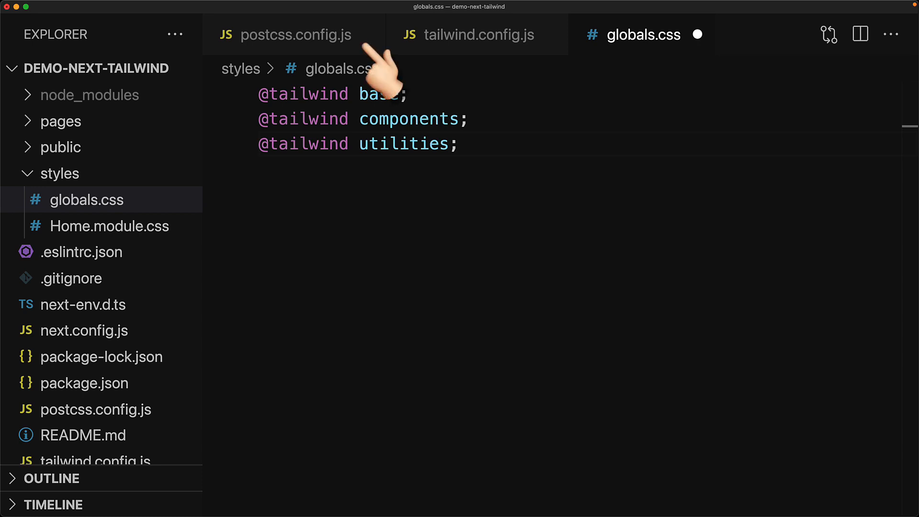
mouse_move(557, 88)
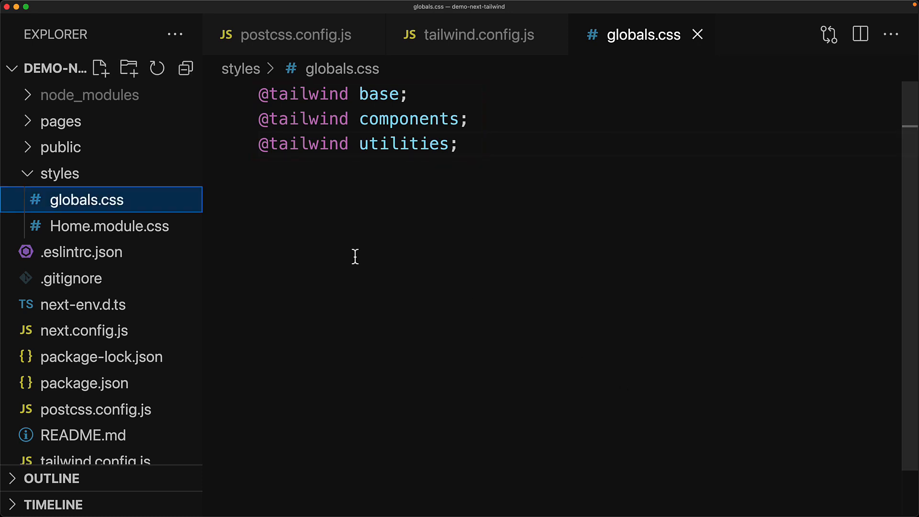
click(60, 122)
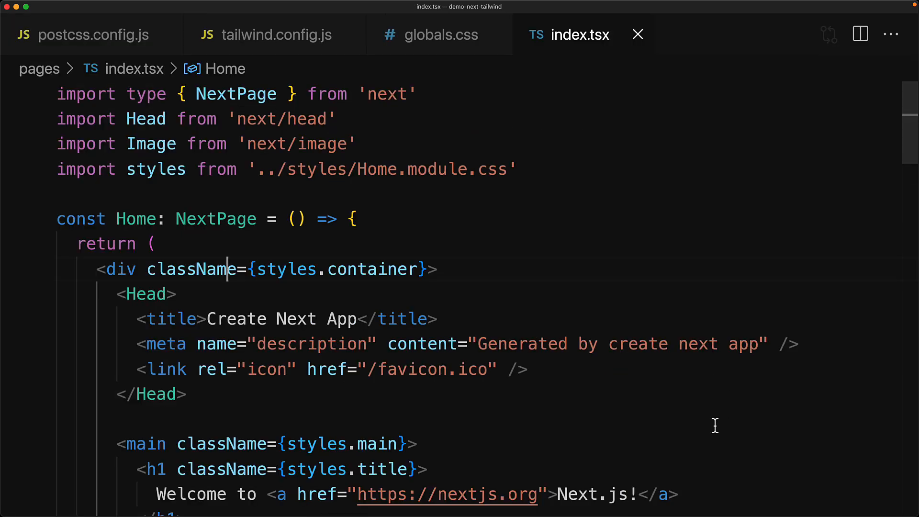
mouse_move(424, 419)
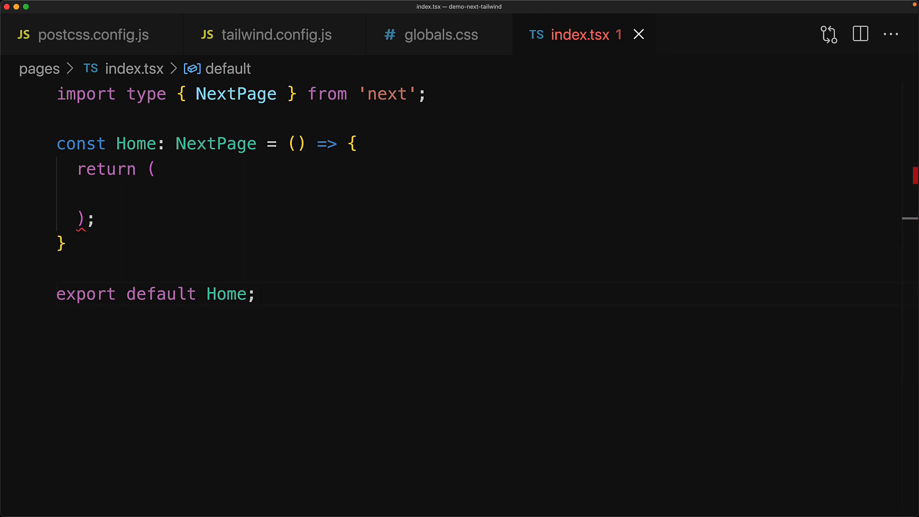
mouse_move(135, 225)
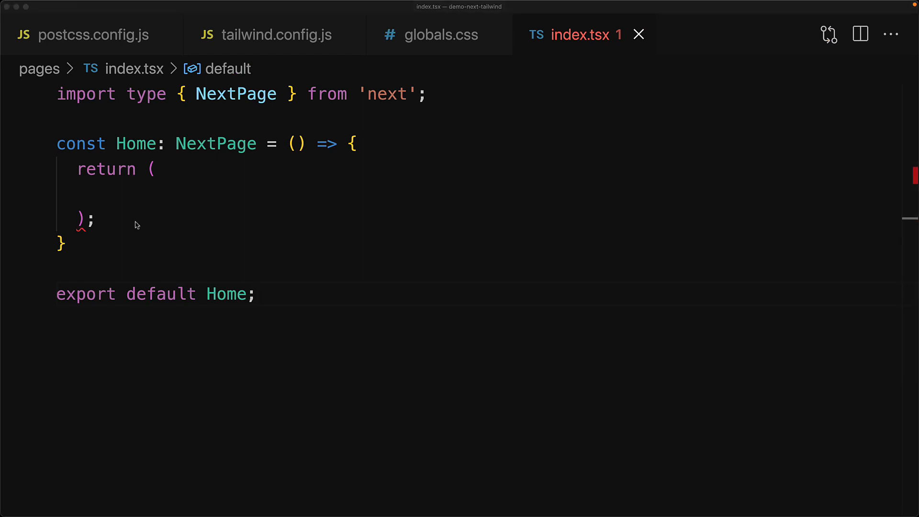
Return <h1 className="text-3xl font-bold underline">Hello world!</h1> from Home in index.tsx and save.
text(<h1 className="text-3xl font-bold underline">)
text(Hello world!)
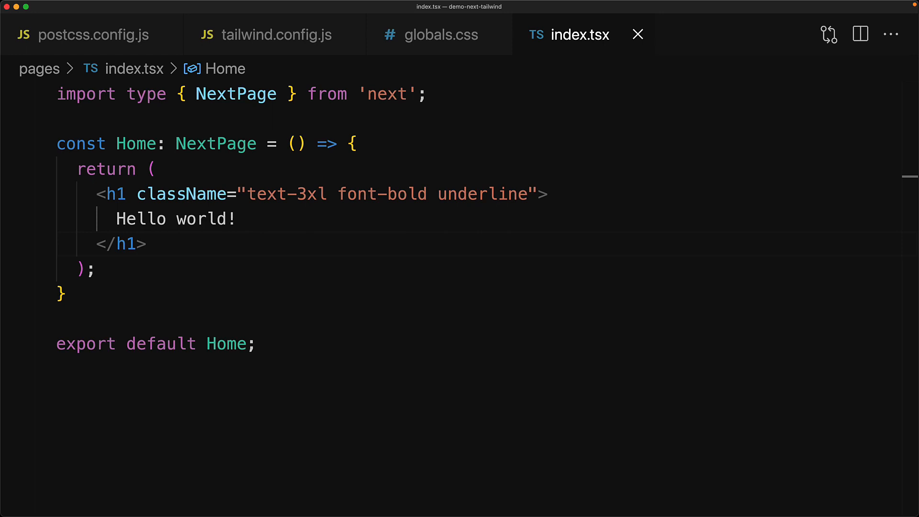
mouse_move(283, 193)
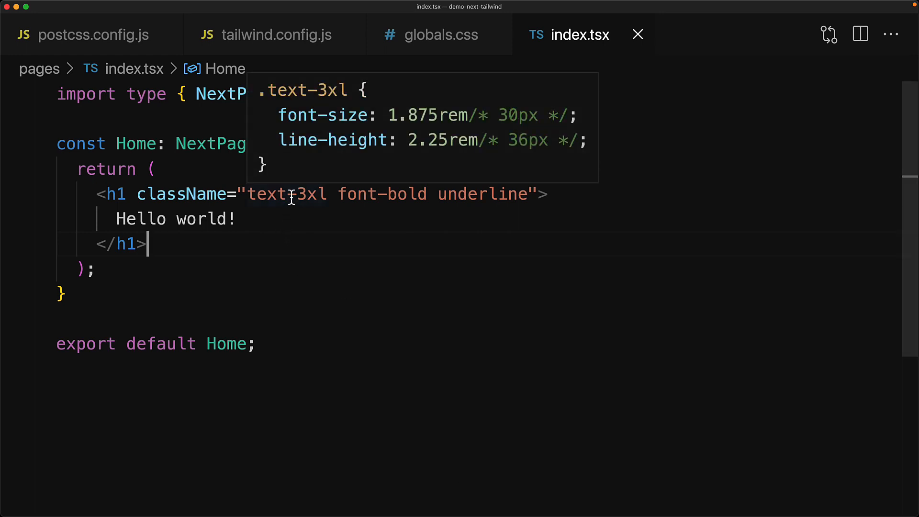
mouse_move(381, 194)
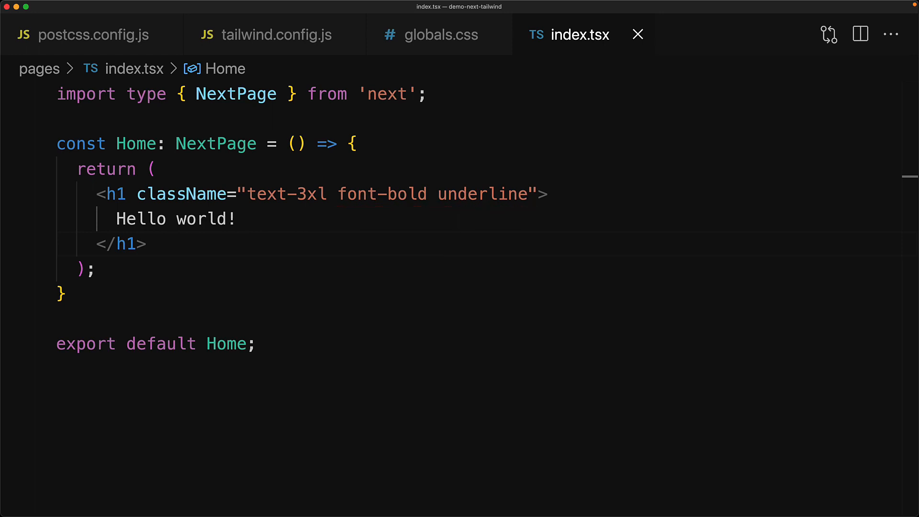
Run npm run dev in the terminal, then add text-center to the h1 className and save.
click(149, 244)
text(npm r)
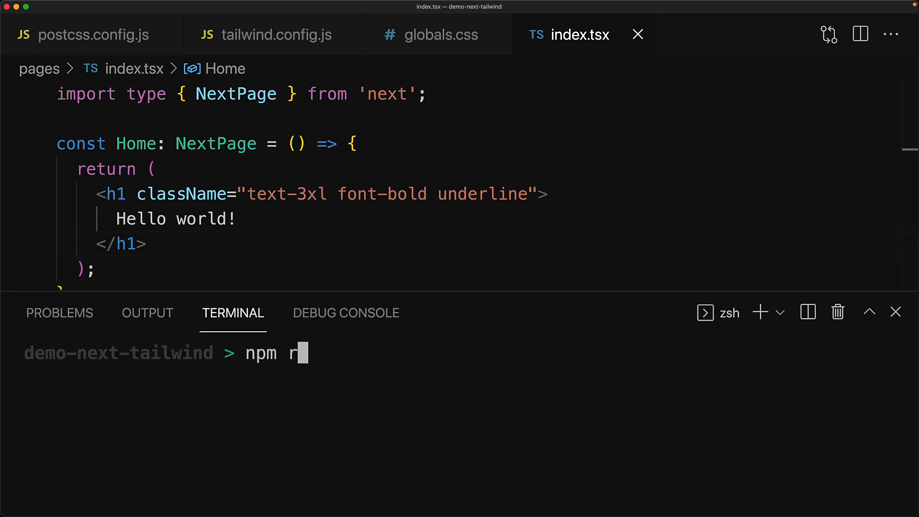
text(un dev)
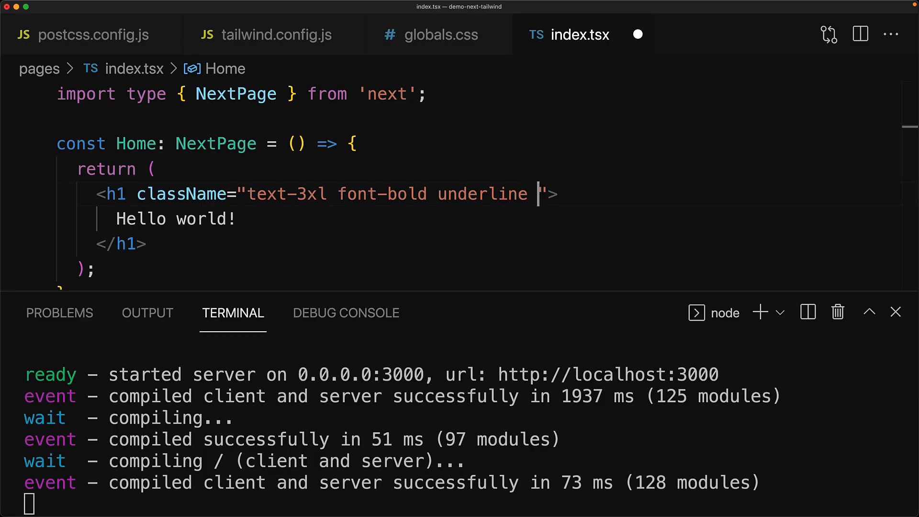
text(text-center)
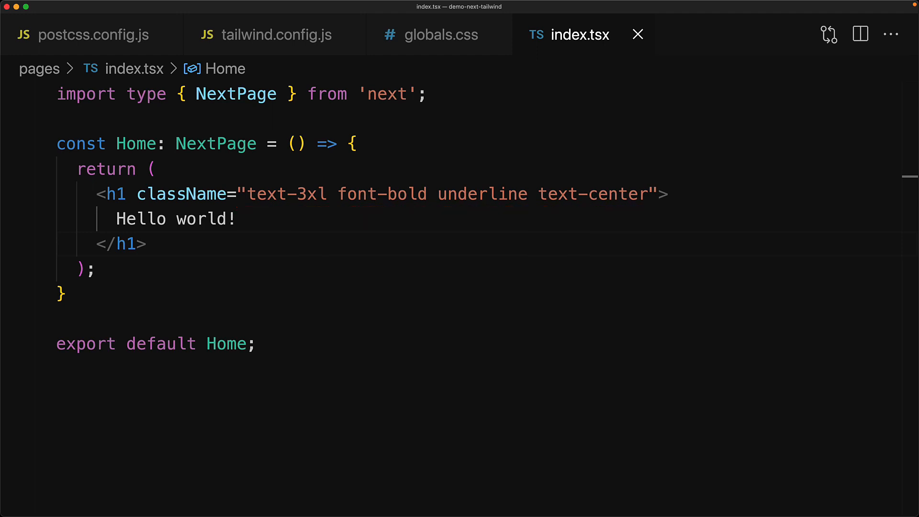
Extract the styled h1 into a function H1() and render <H1 /> from Home, then save.
click(149, 244)
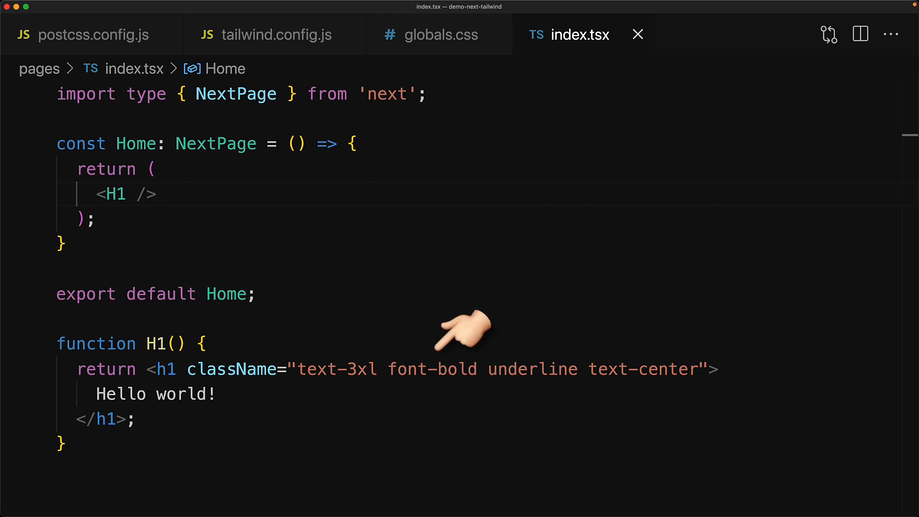
mouse_move(451, 331)
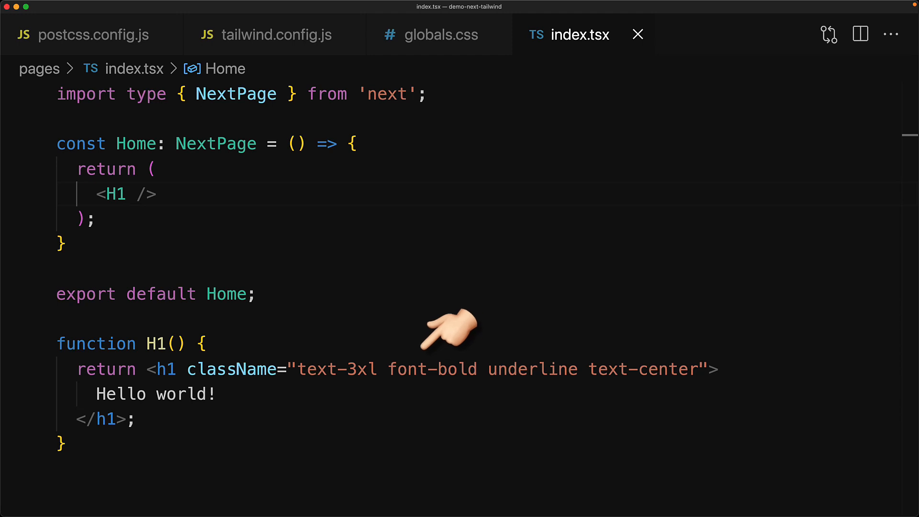